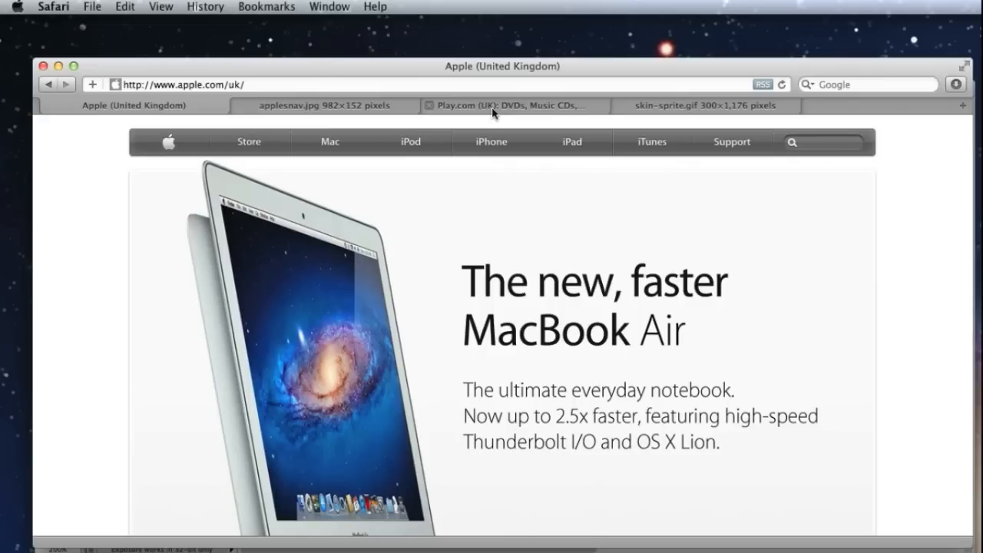
mouse_move(483, 120)
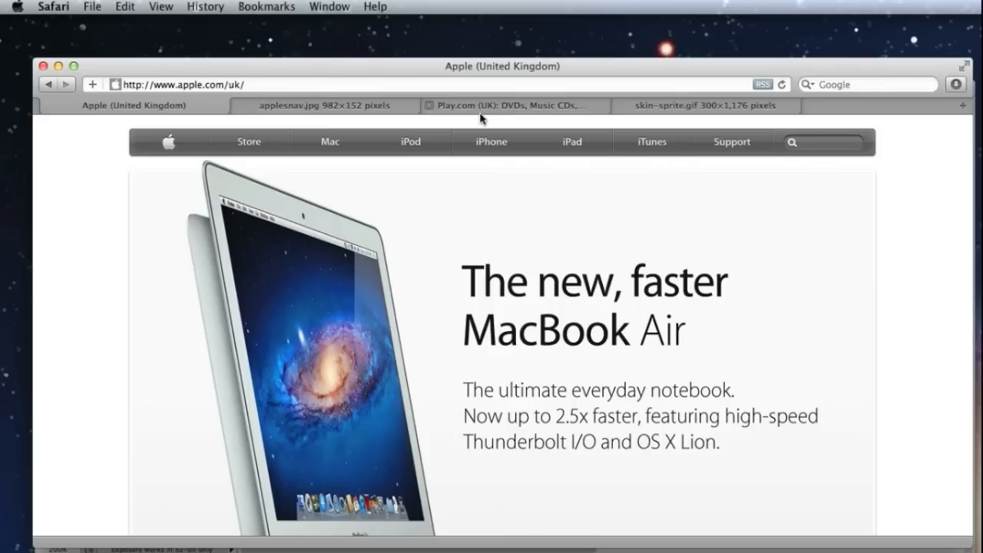
mouse_move(169, 141)
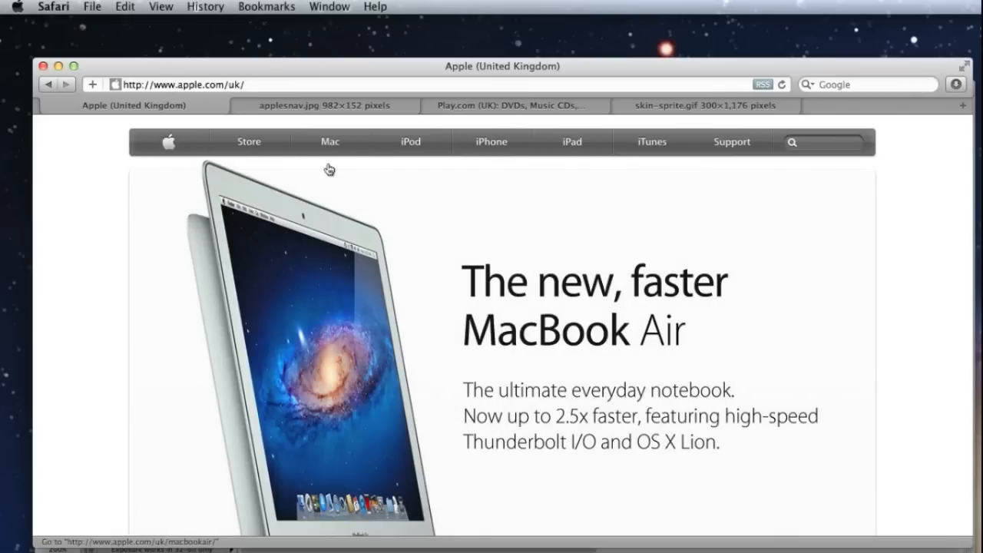
mouse_move(330, 141)
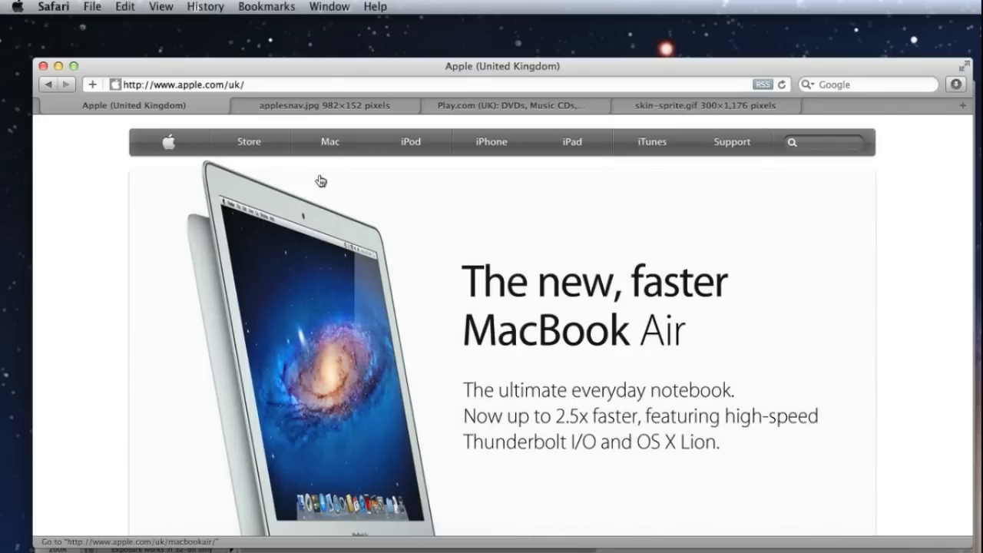
mouse_move(328, 146)
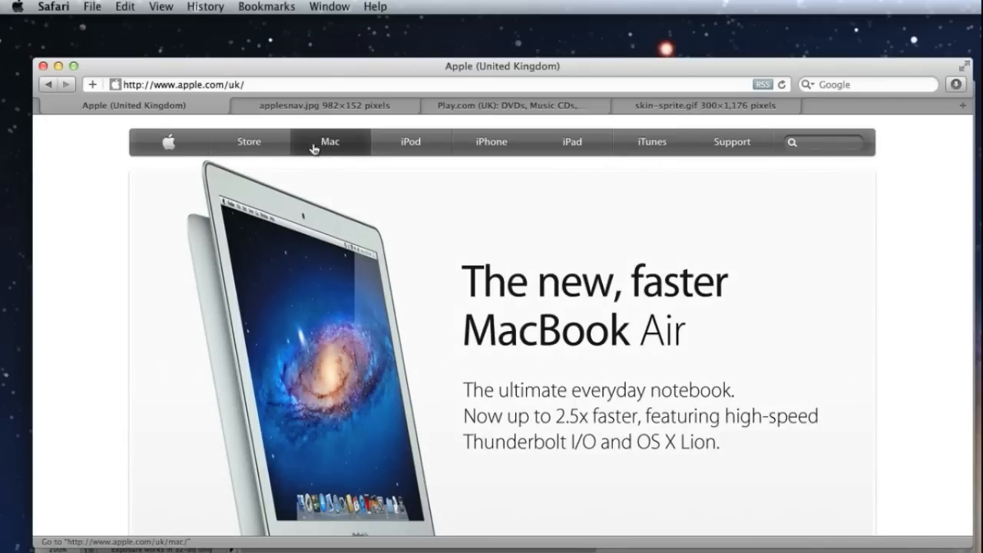
mouse_move(356, 162)
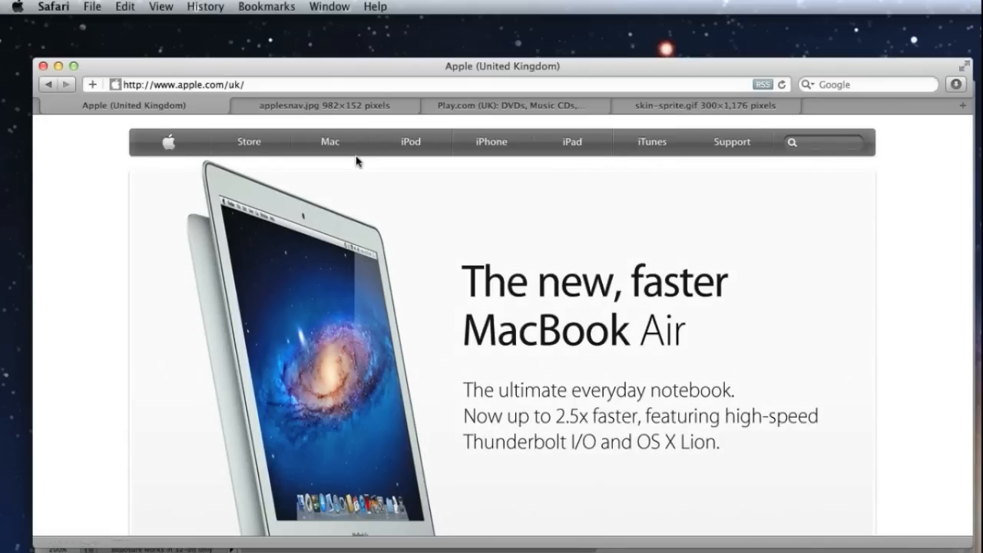
Visit the Apple UK and Play.com pages, hover Play.com's menus, then return to the applesnav.jpg sprite.
click(323, 105)
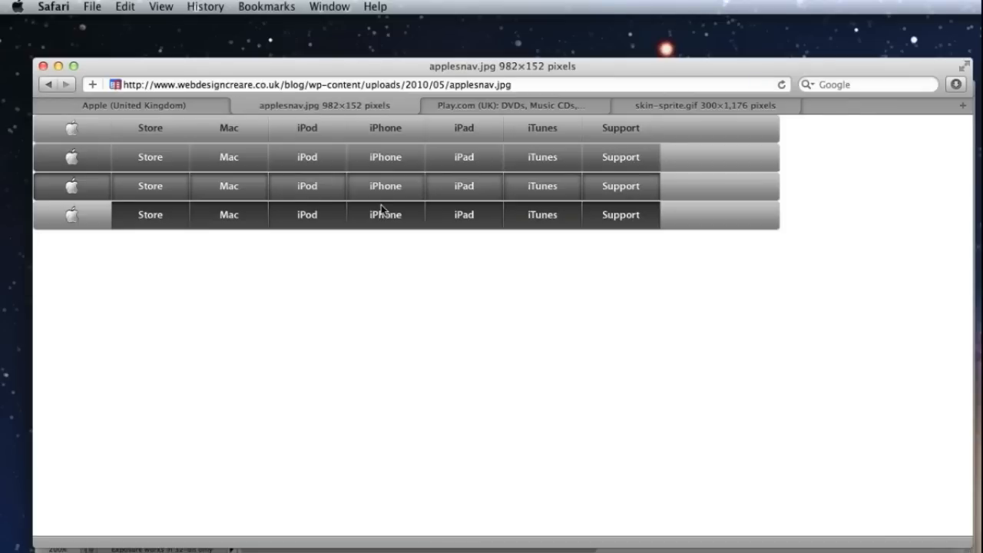
mouse_move(315, 166)
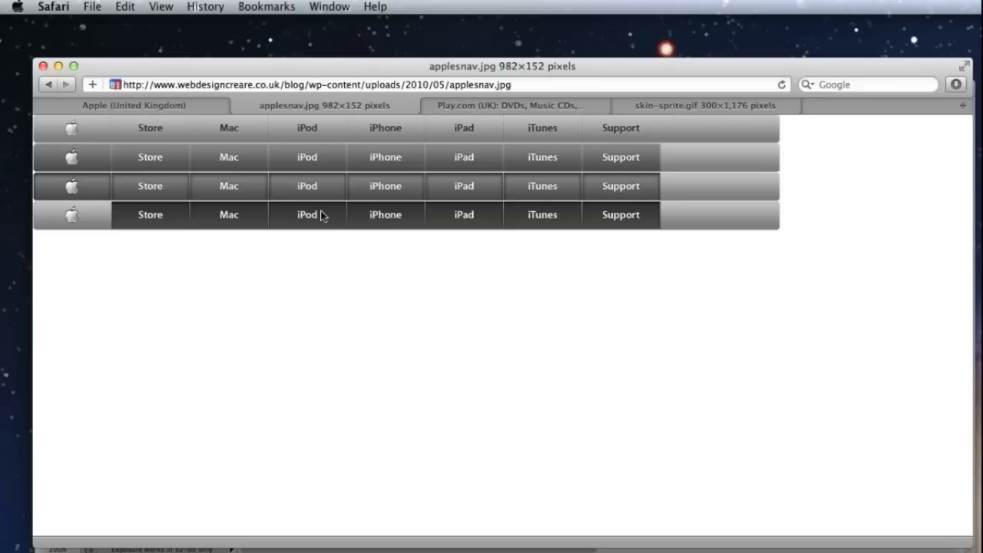
mouse_move(56, 178)
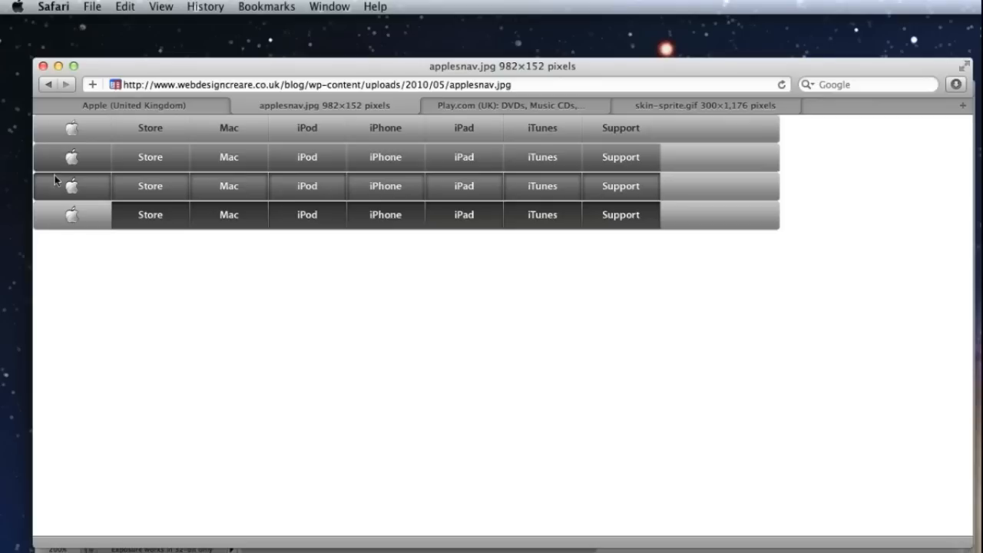
mouse_move(166, 123)
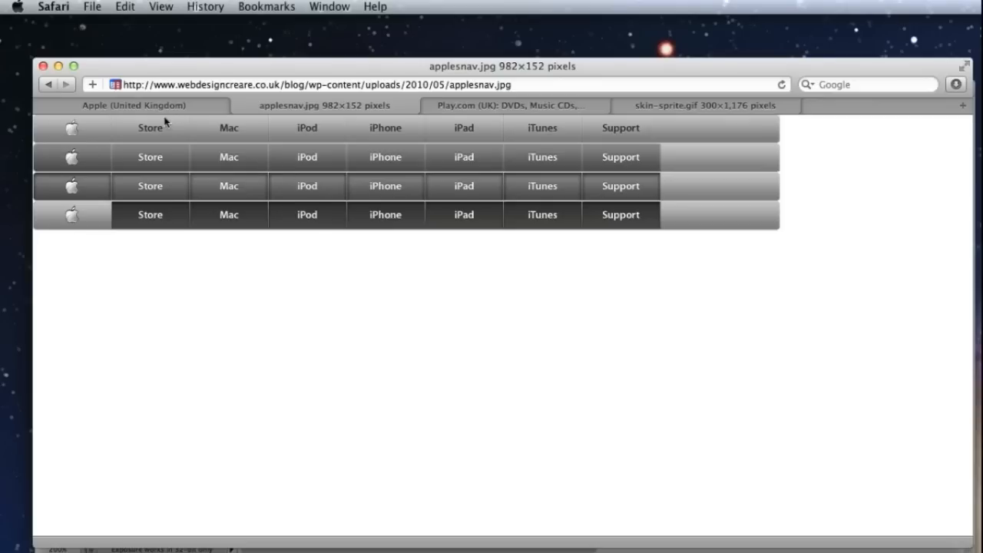
click(132, 104)
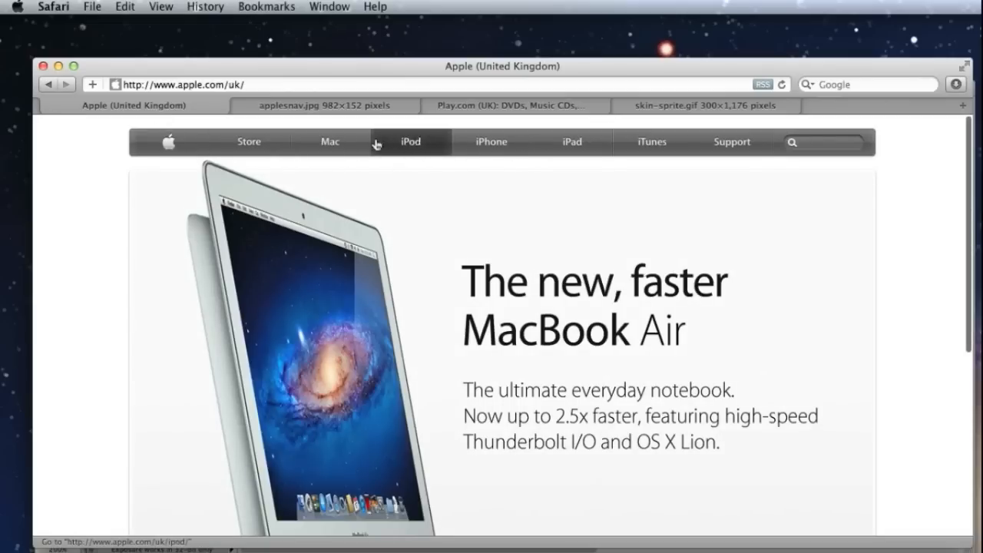
mouse_move(486, 111)
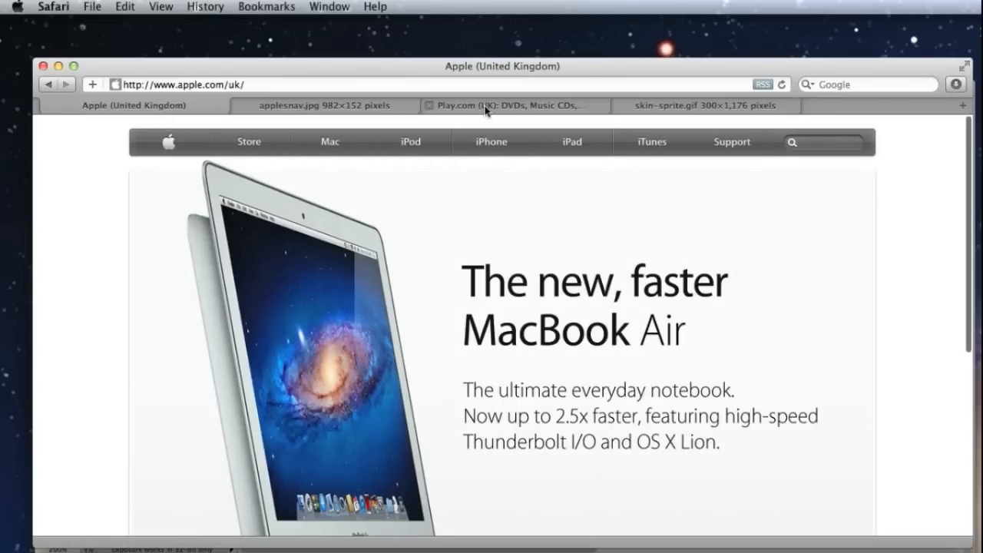
click(507, 104)
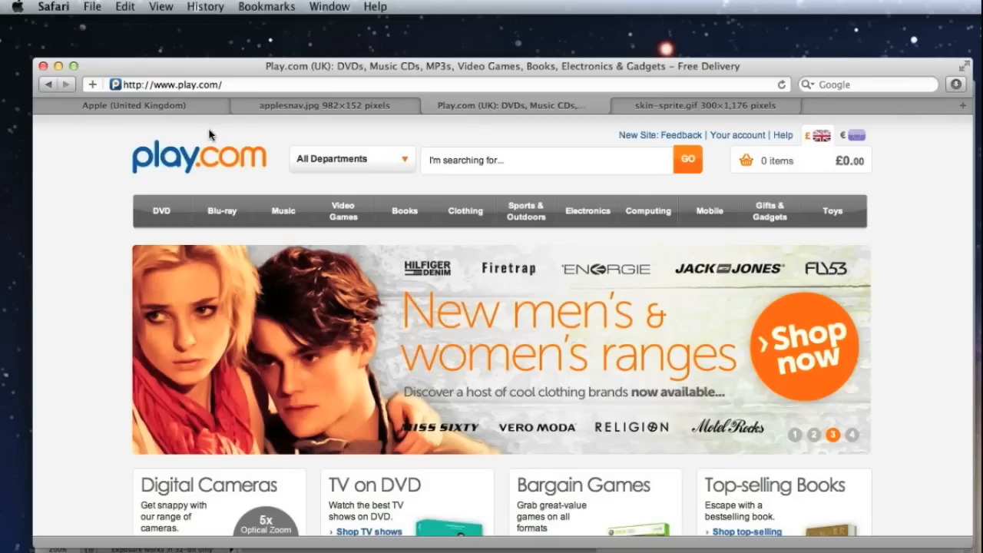
mouse_move(258, 192)
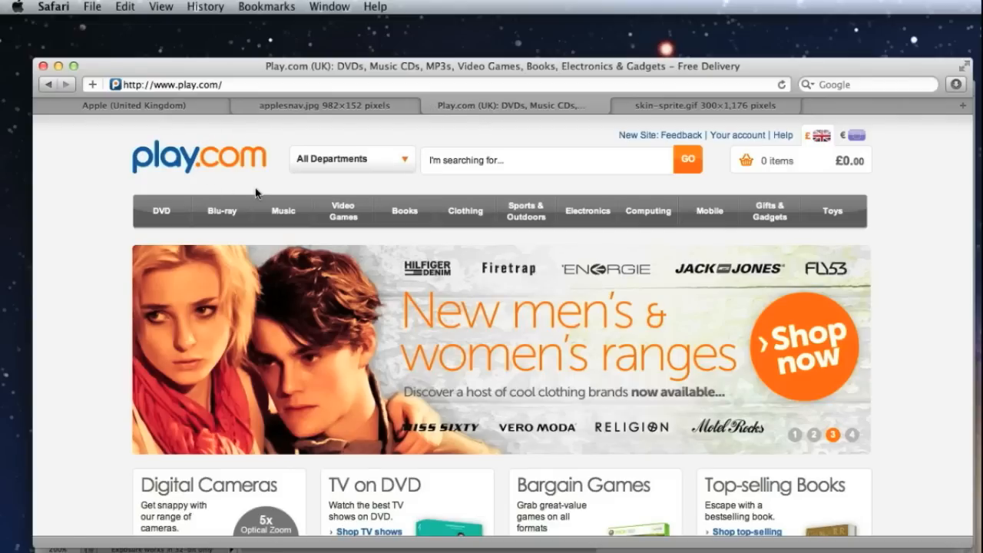
mouse_move(221, 211)
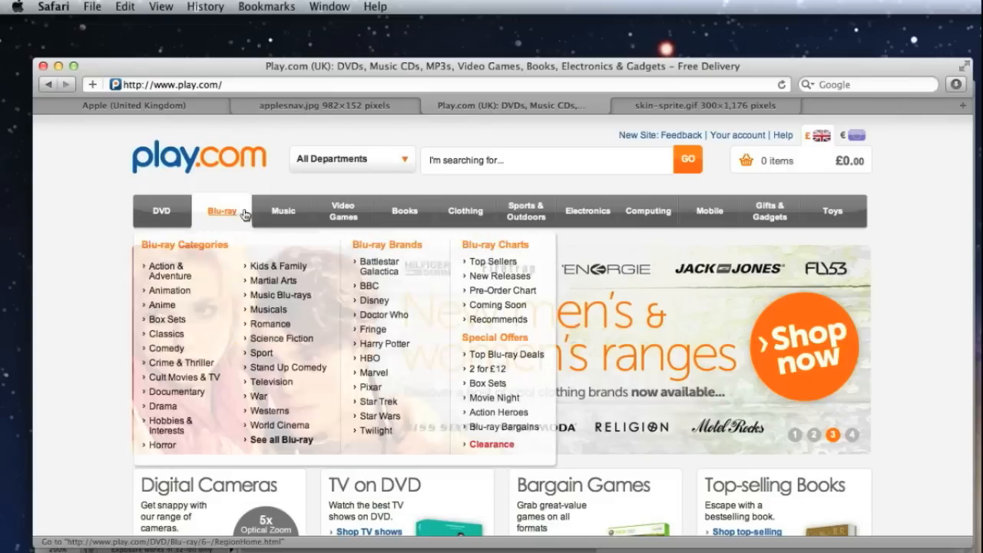
click(525, 212)
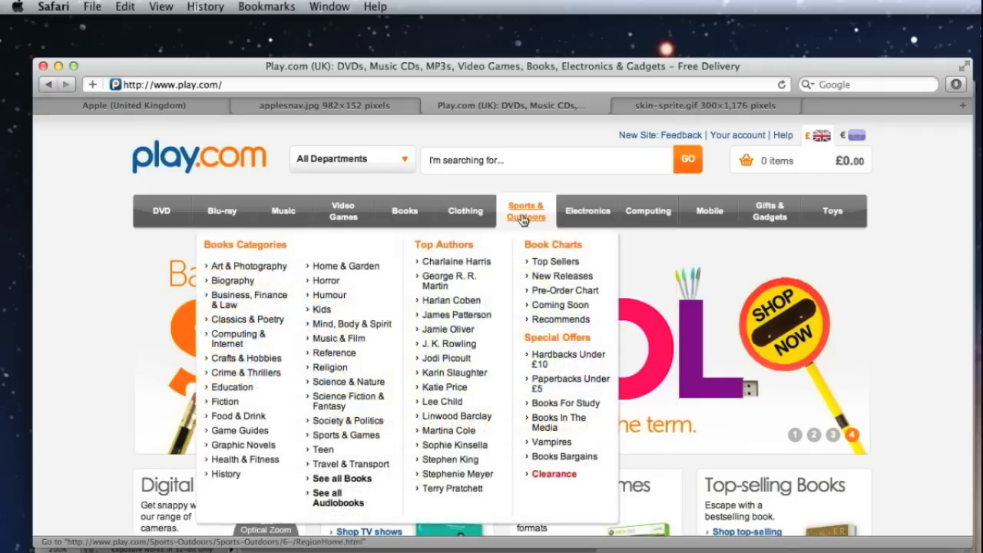
mouse_move(131, 224)
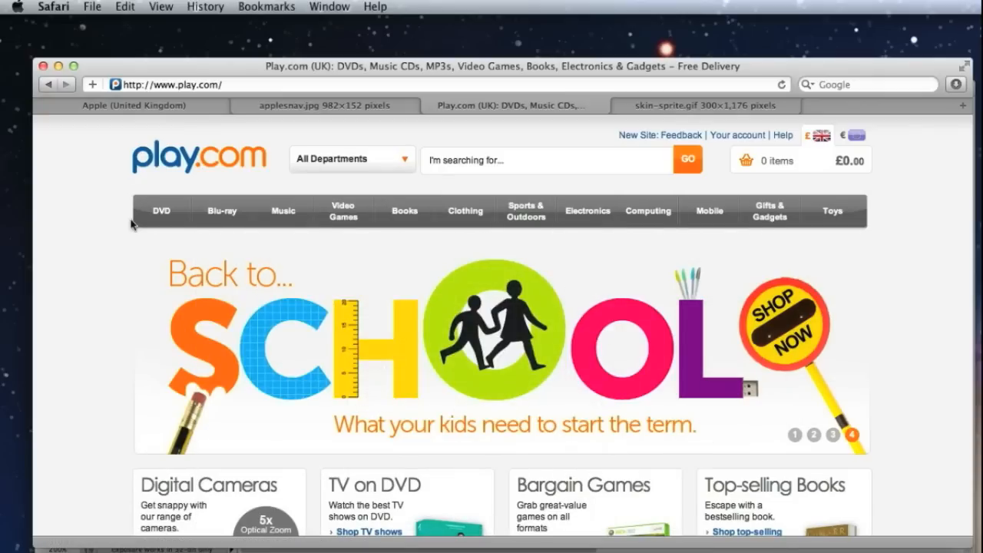
click(160, 210)
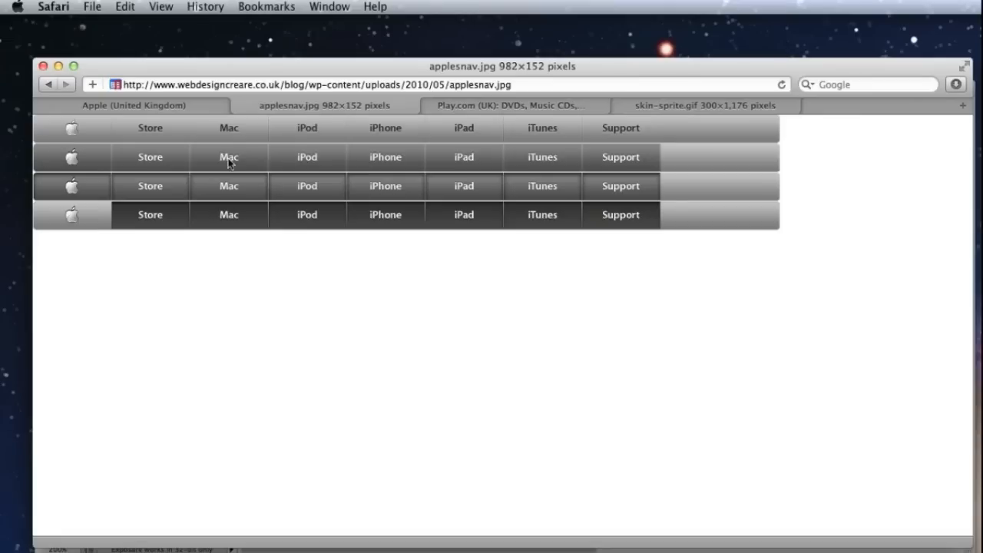
mouse_move(243, 166)
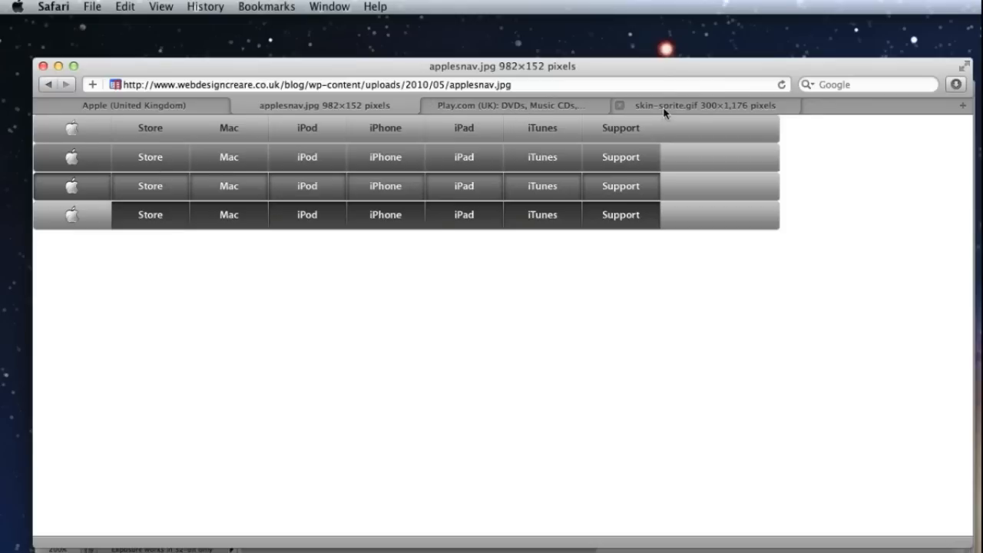
click(703, 104)
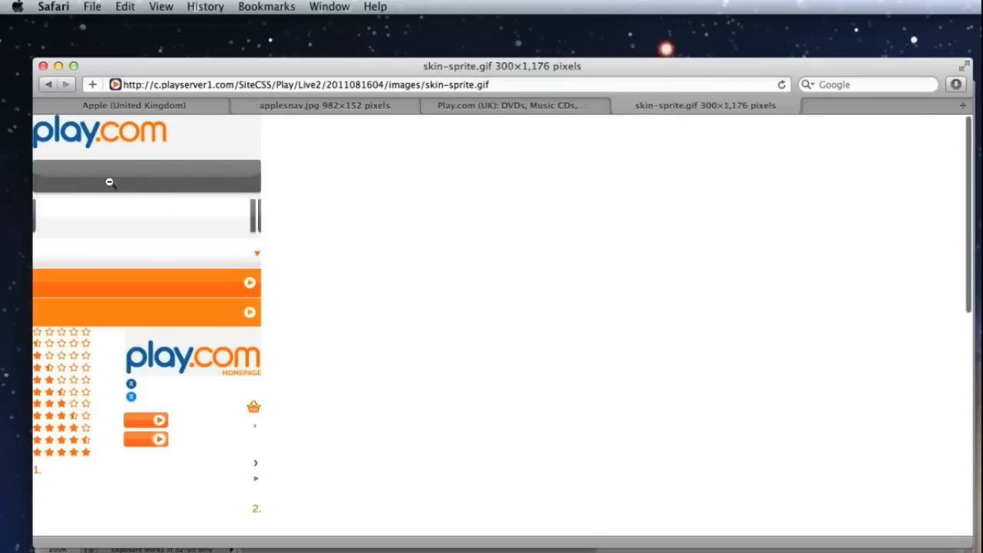
mouse_move(212, 183)
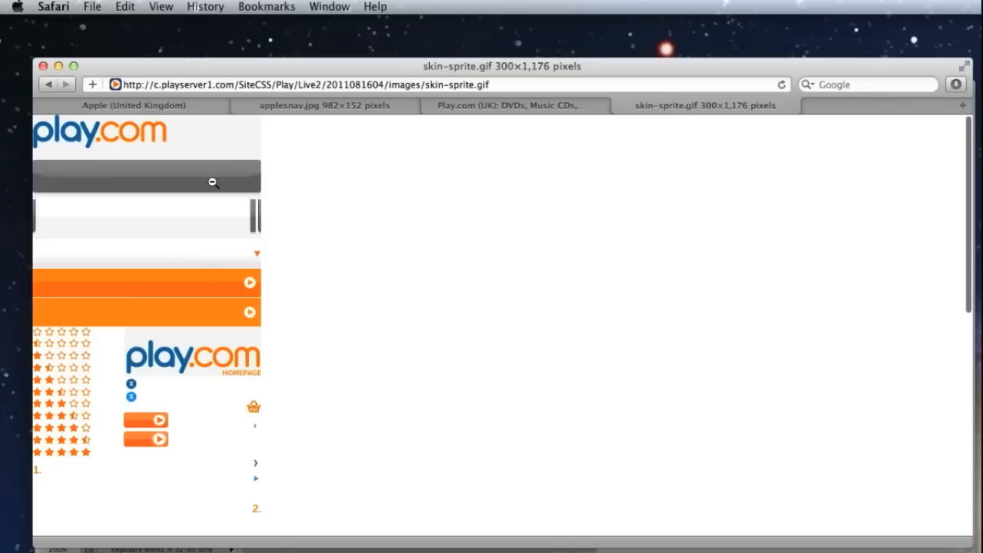
click(323, 105)
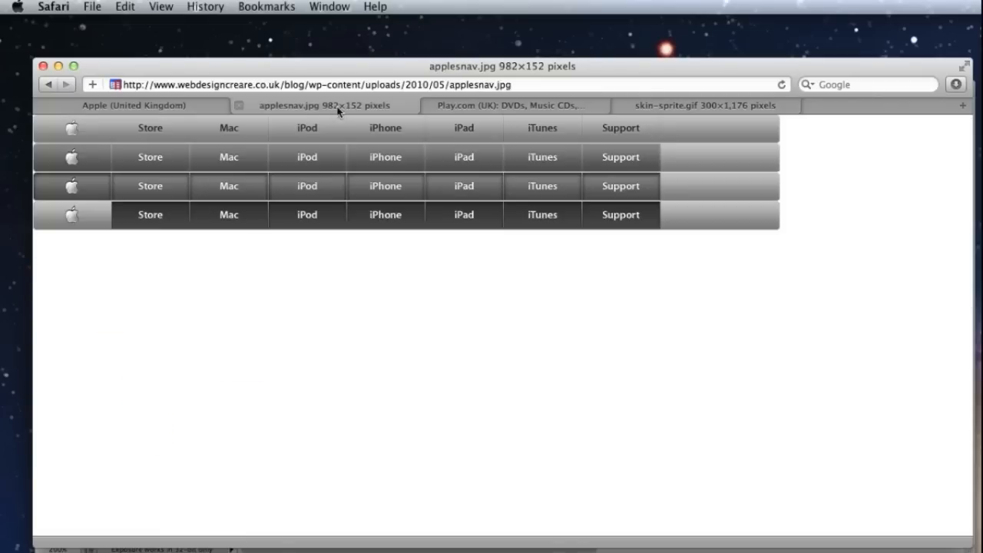
mouse_move(141, 159)
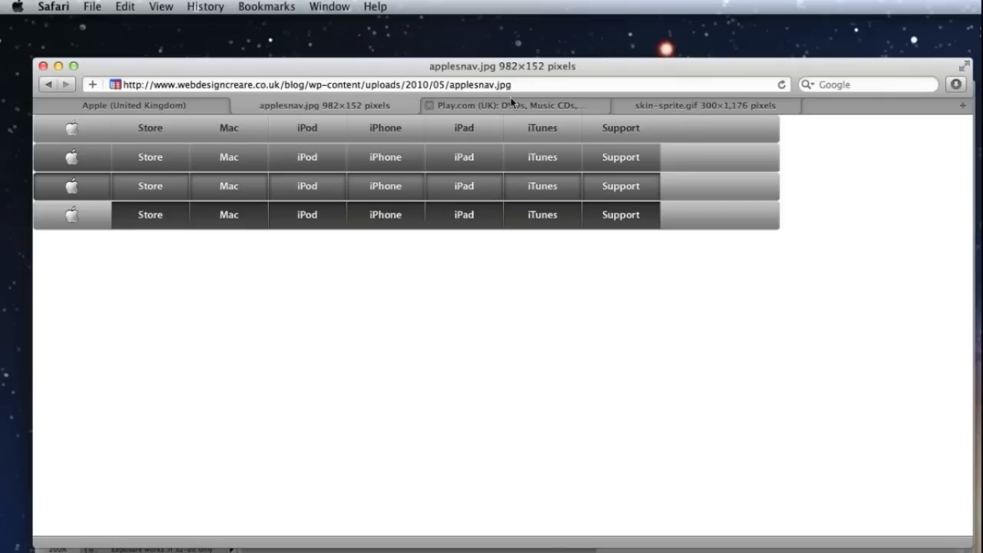
click(510, 105)
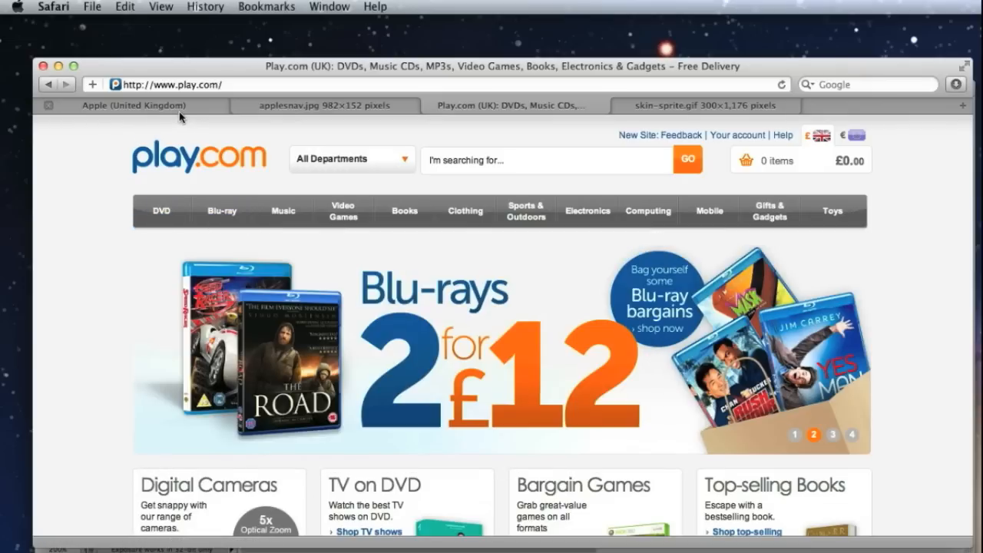
click(833, 434)
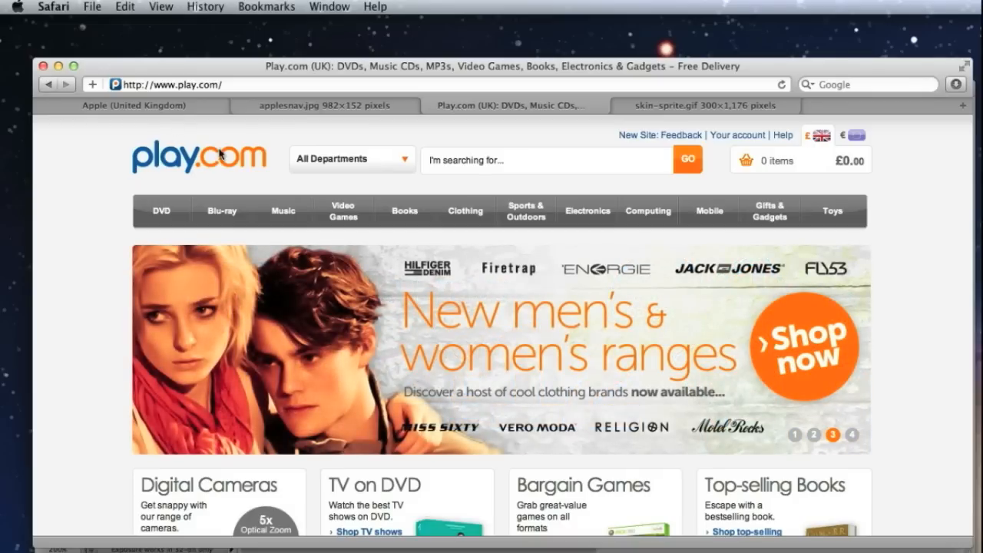
mouse_move(283, 212)
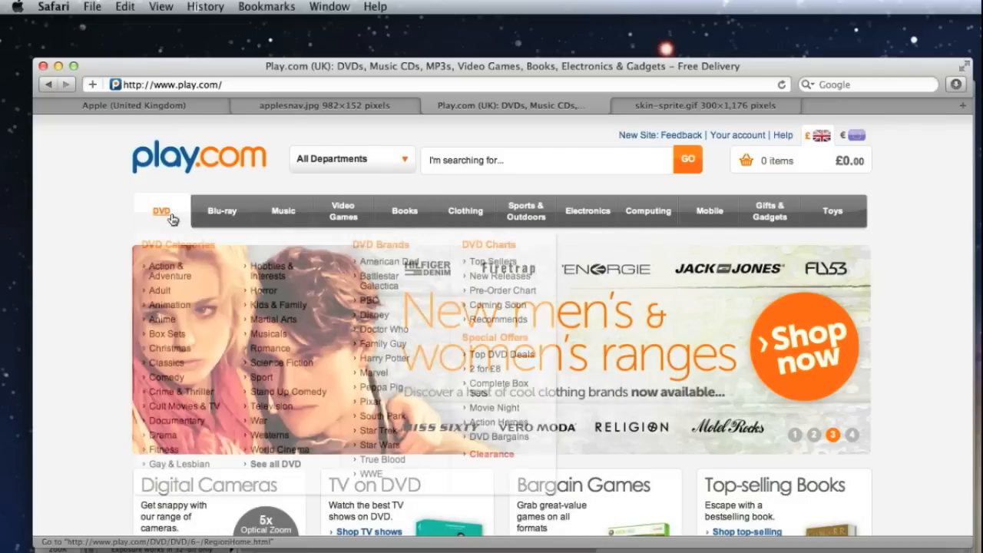
click(587, 211)
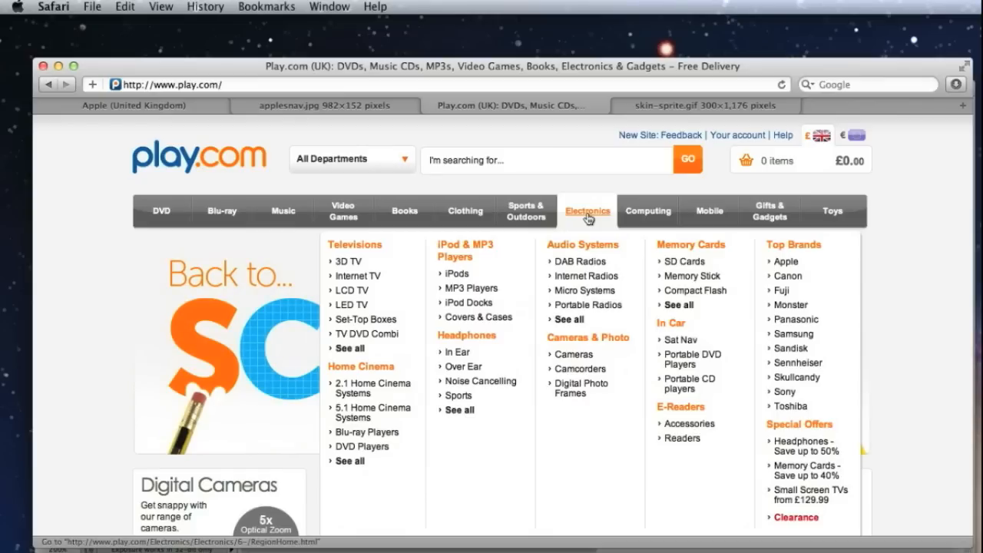
mouse_move(83, 212)
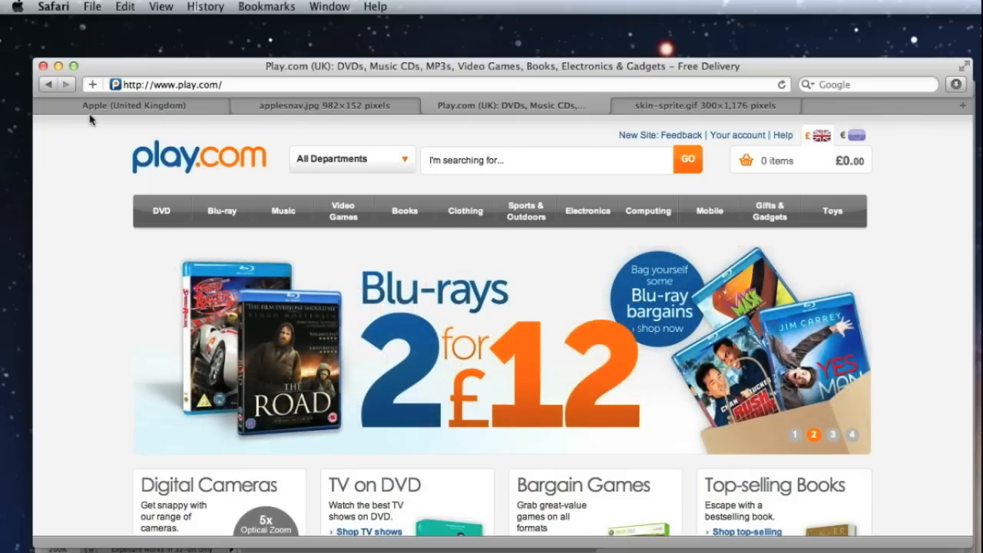
Switch to sprite.psd, marquee-select the navigation bar area, then clear the selection.
click(130, 105)
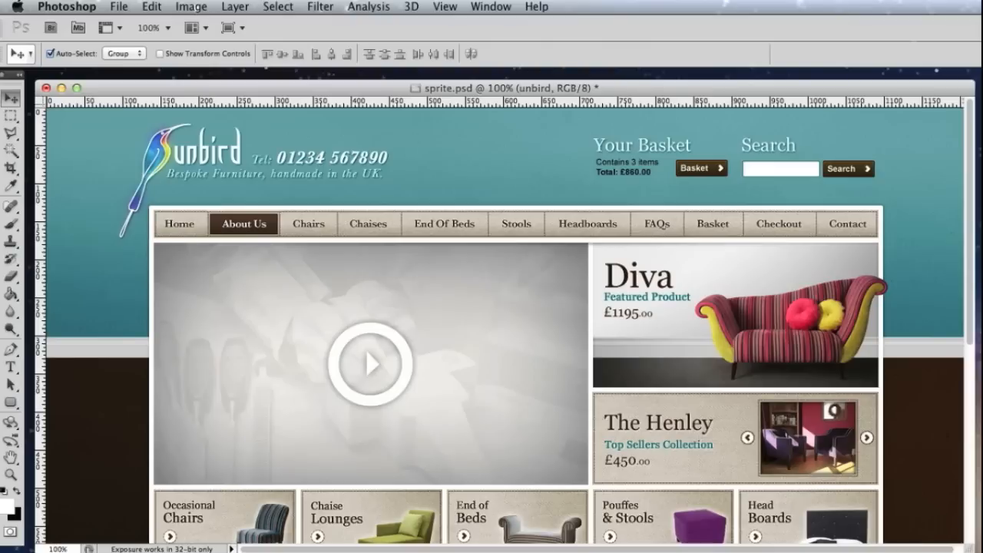
mouse_move(93, 528)
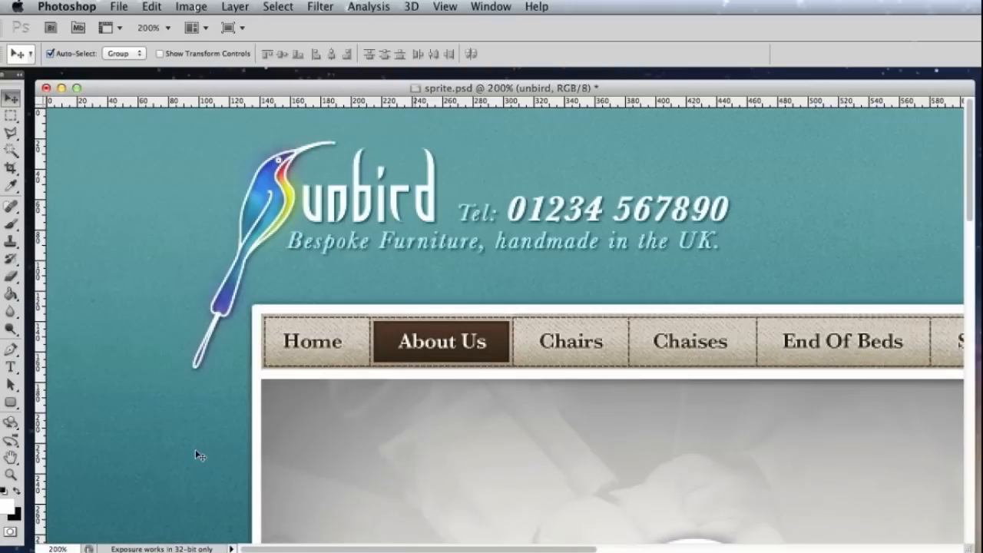
mouse_move(304, 401)
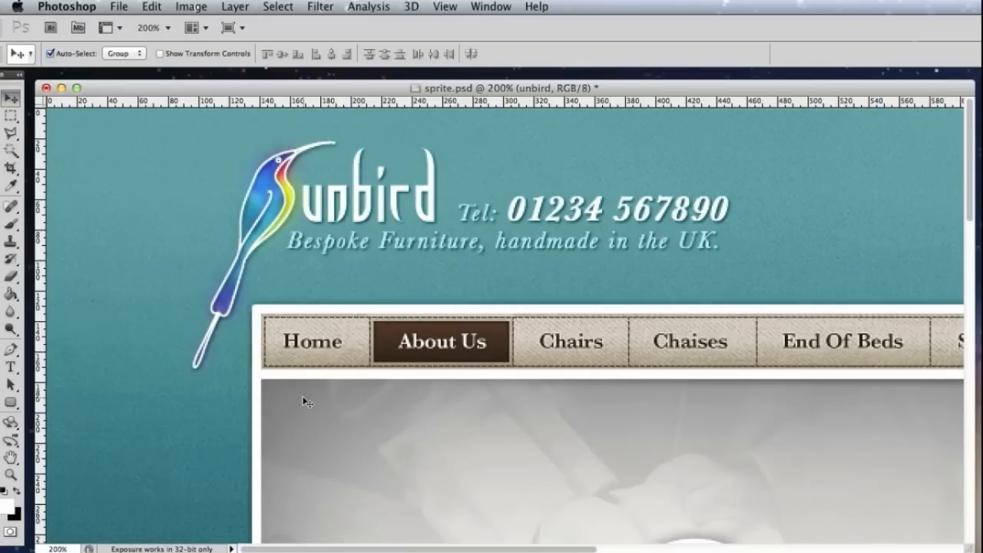
mouse_move(451, 396)
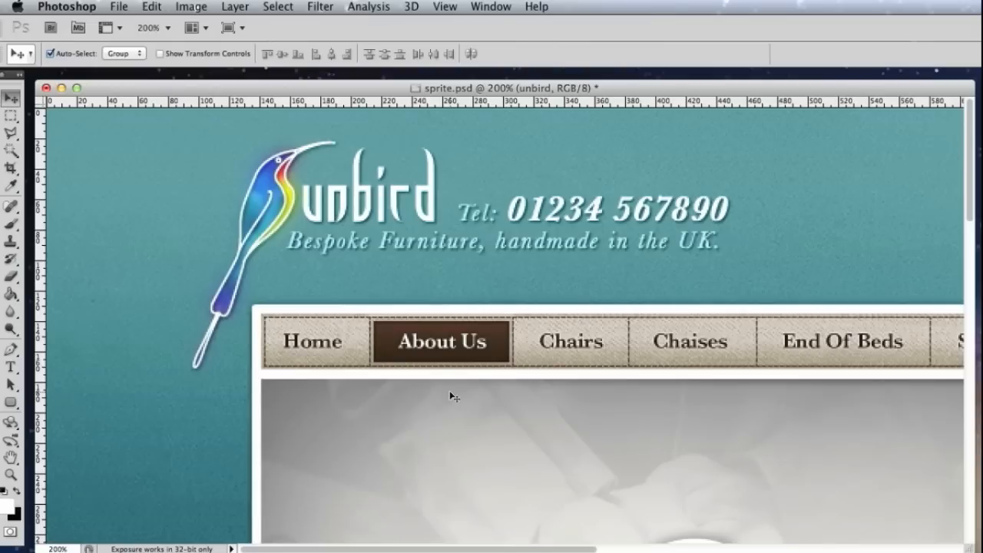
mouse_move(439, 381)
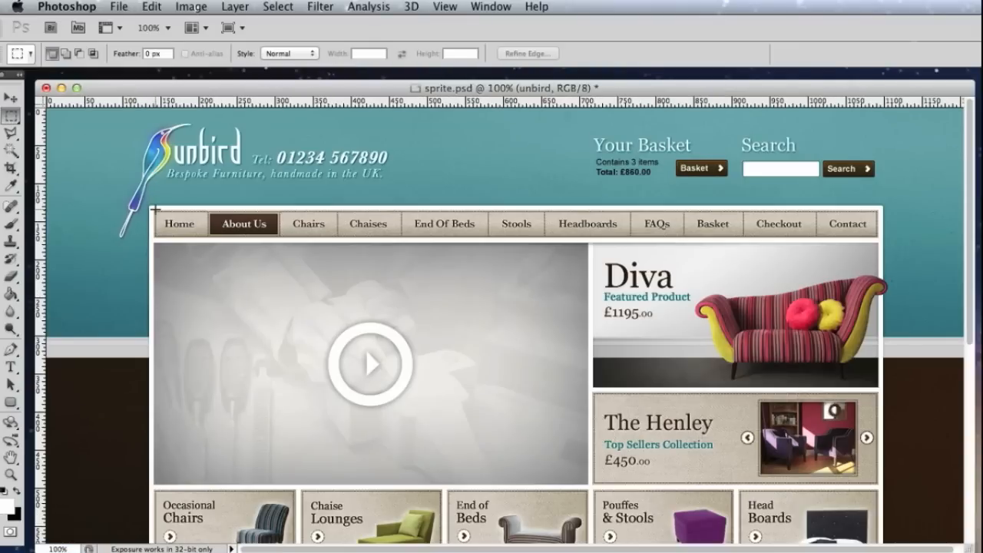
drag(153, 209, 776, 238)
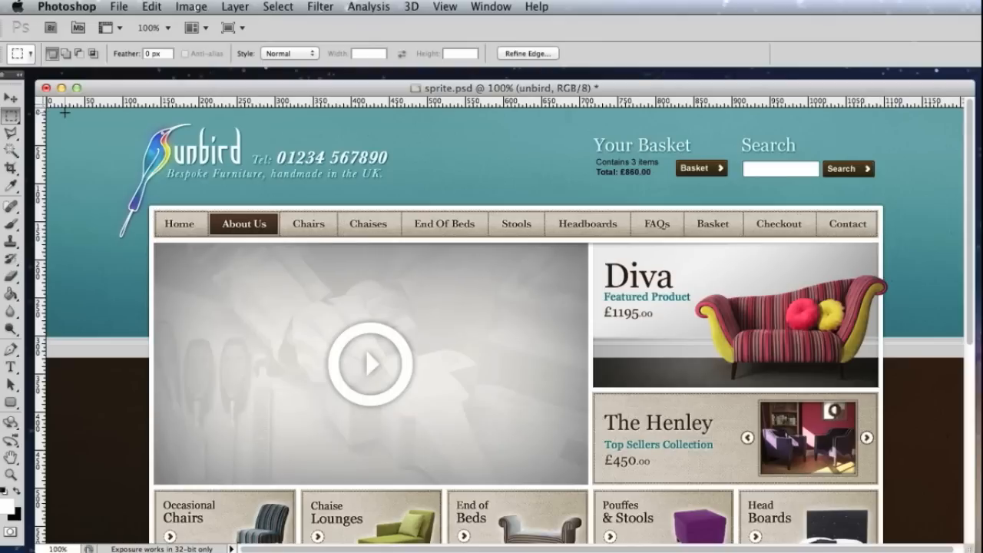
click(13, 99)
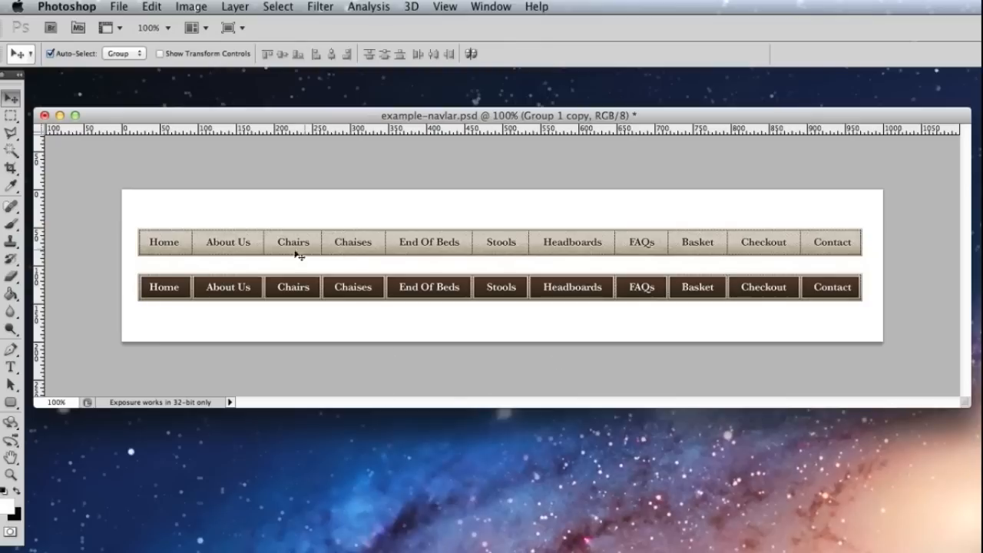
mouse_move(345, 252)
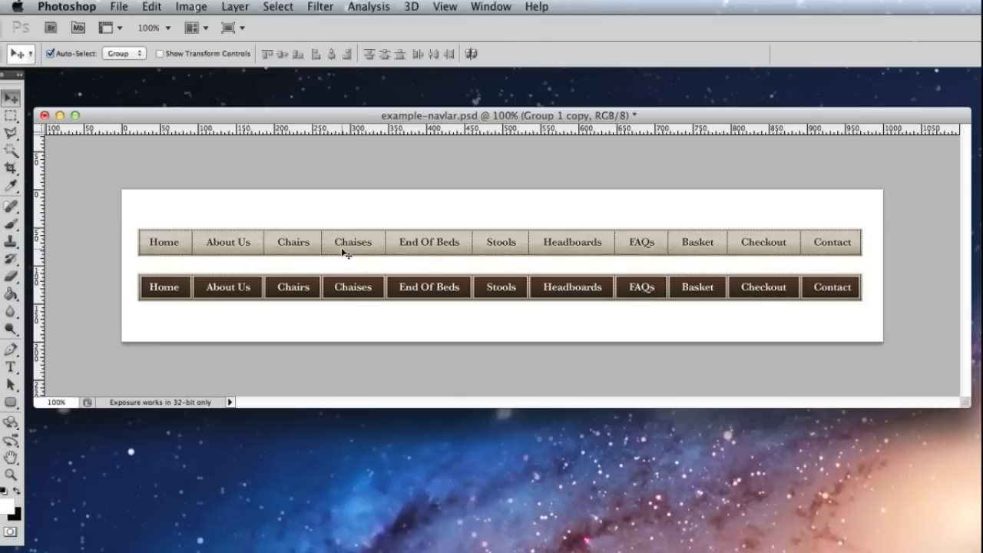
mouse_move(464, 307)
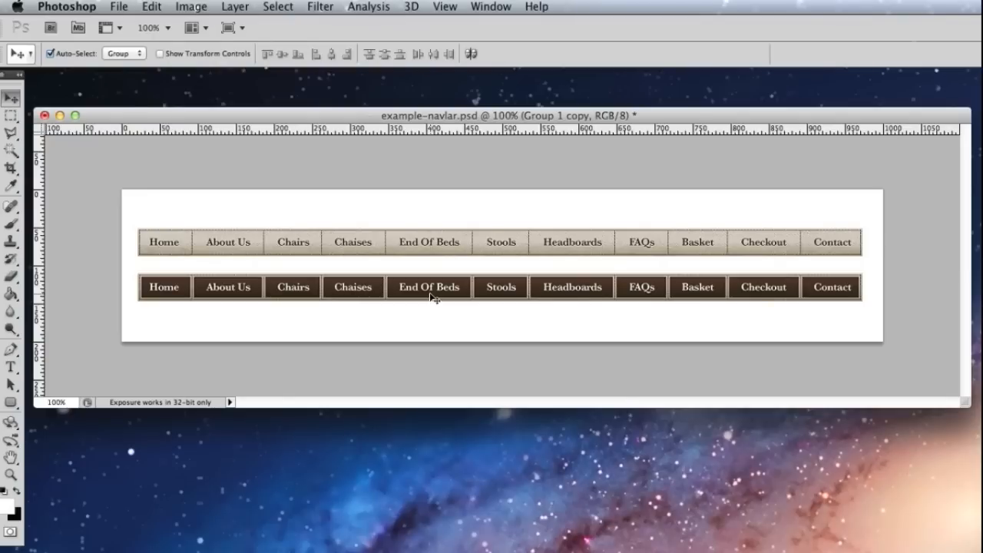
mouse_move(367, 239)
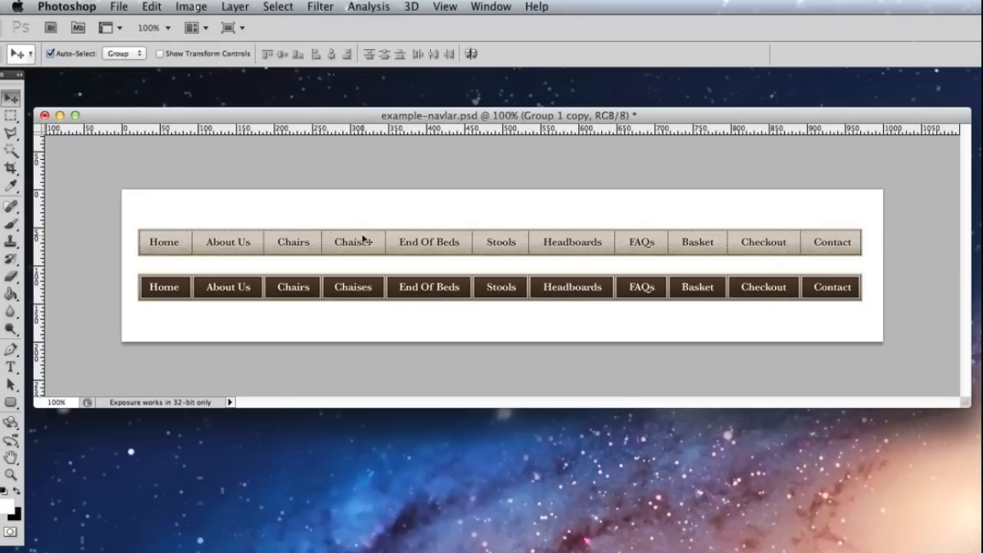
mouse_move(329, 301)
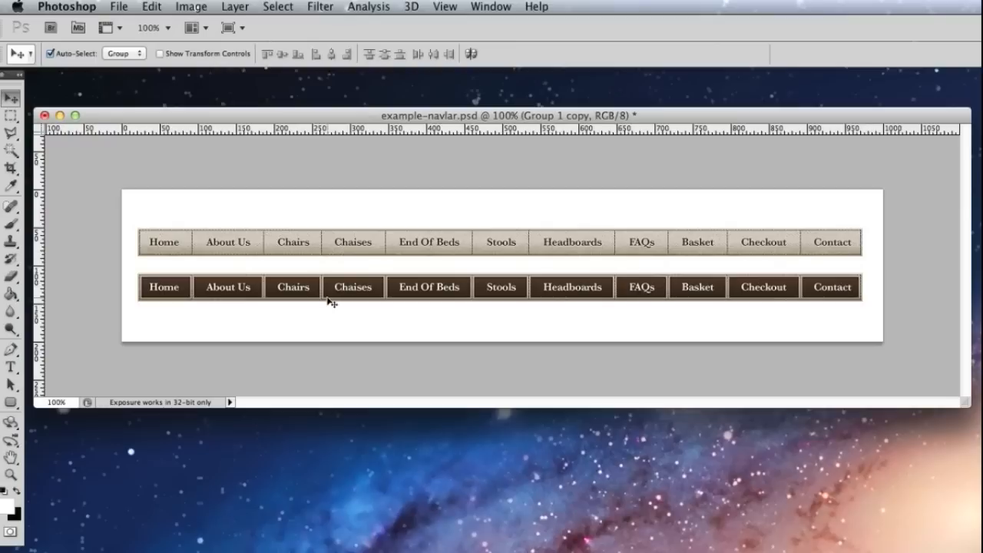
mouse_move(282, 306)
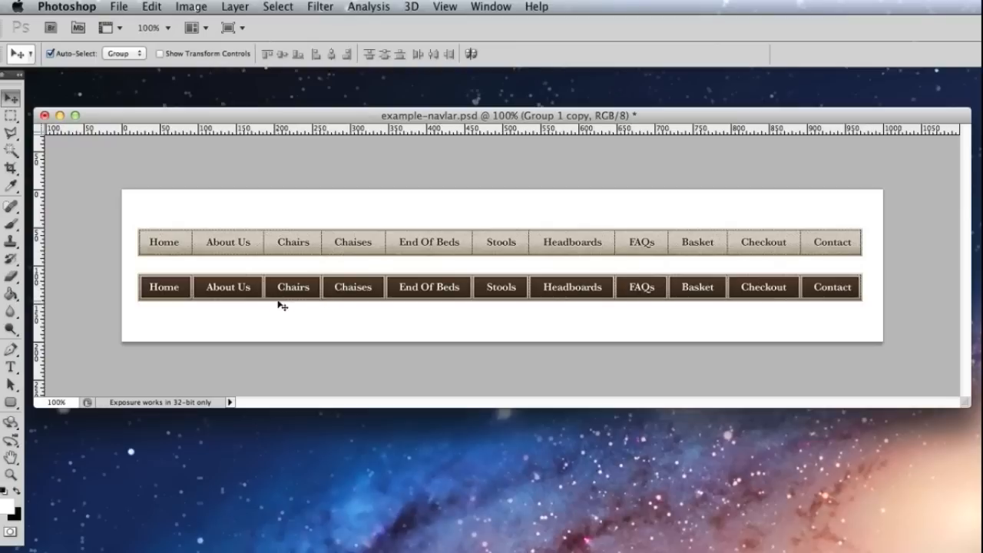
mouse_move(363, 306)
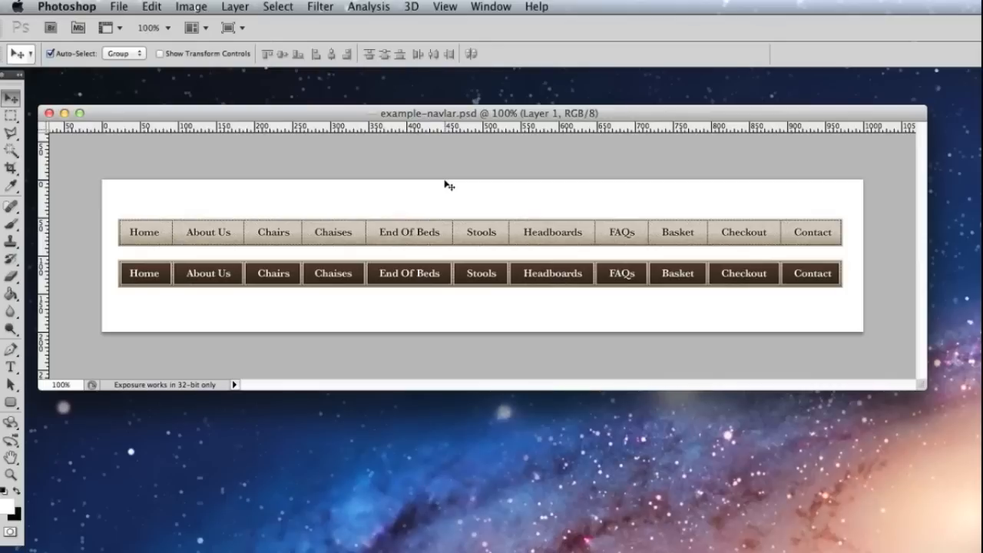
mouse_move(430, 275)
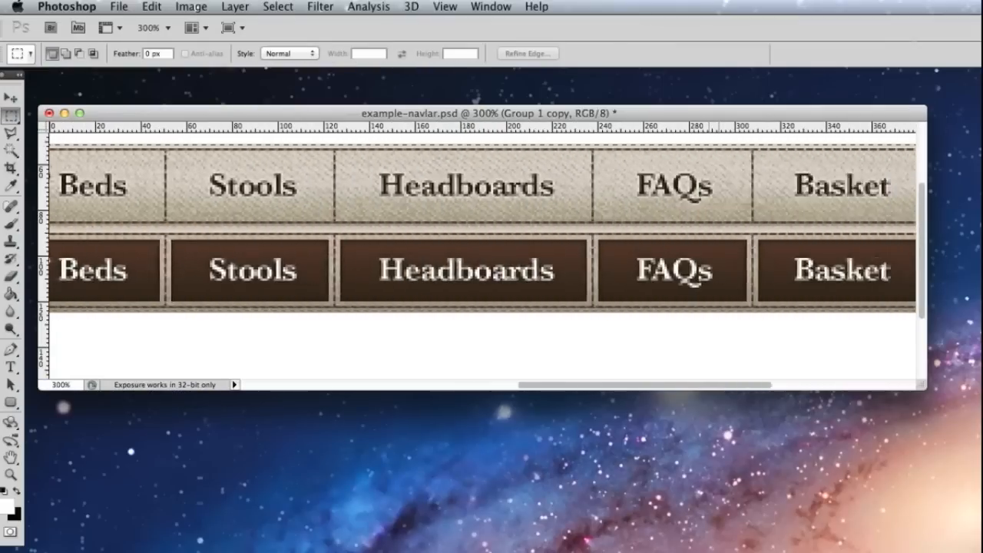
Crop example-navlar.psd tightly around the light and dark bar rows and return to the Move tool.
scroll(right, 3)
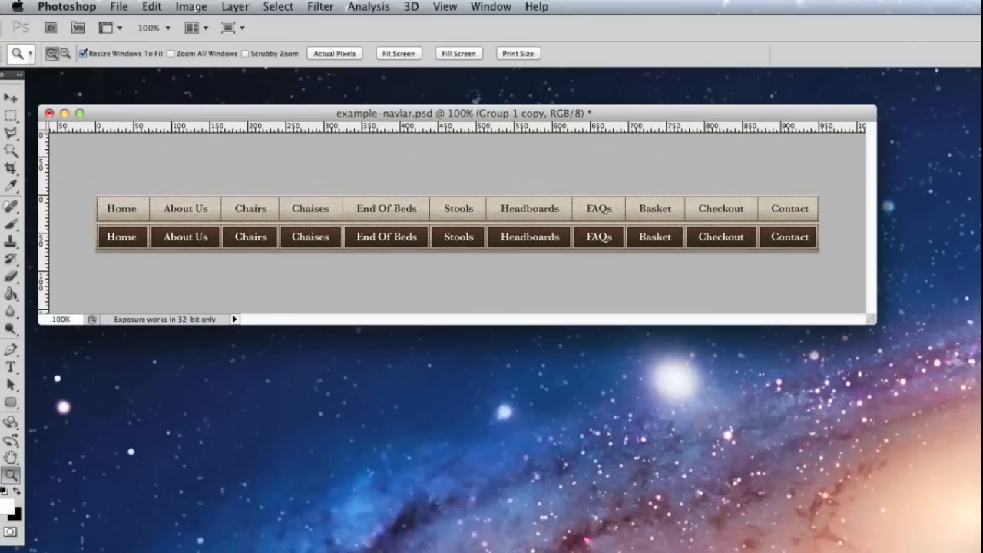
click(10, 98)
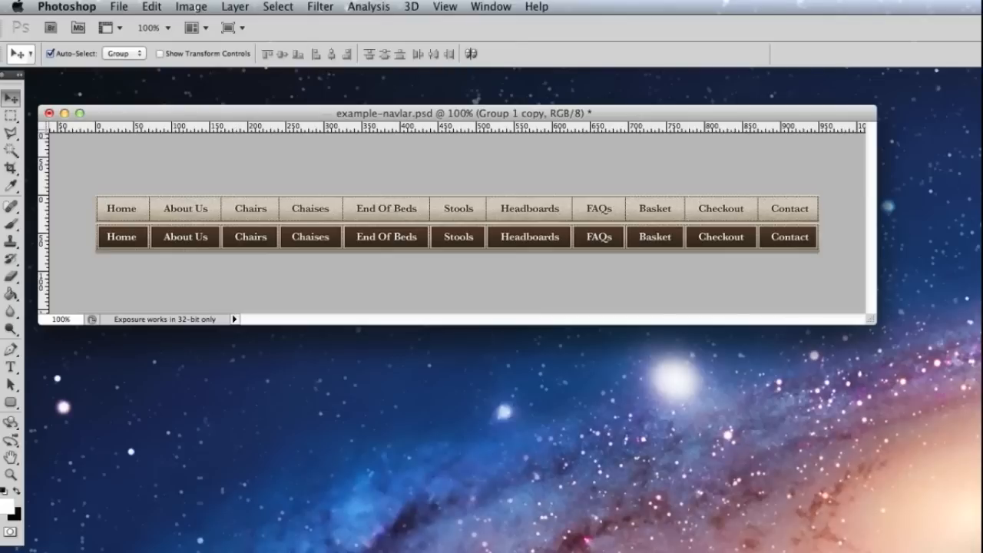
Export the bars with text via Save for Web as a 16-colour GIF instead of JPEG.
click(118, 6)
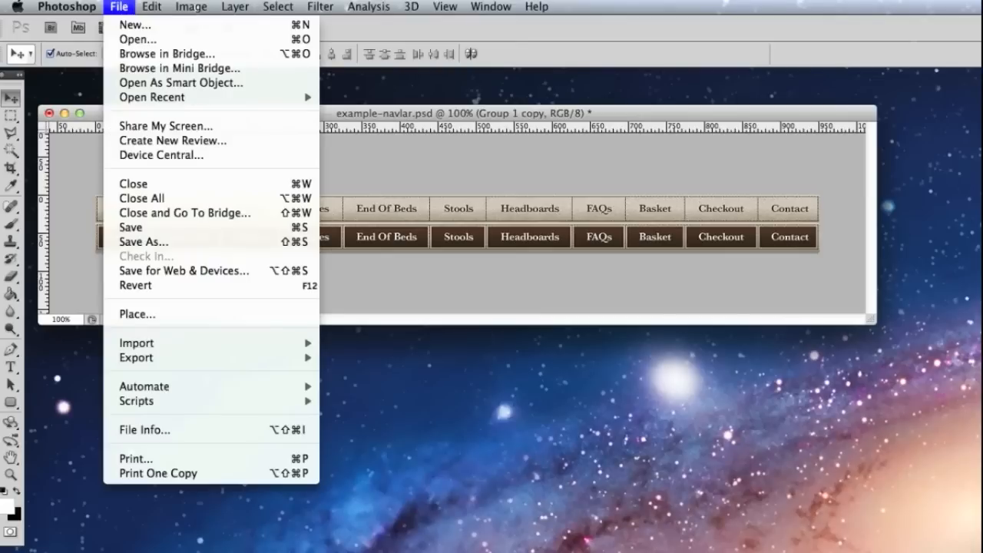
click(119, 6)
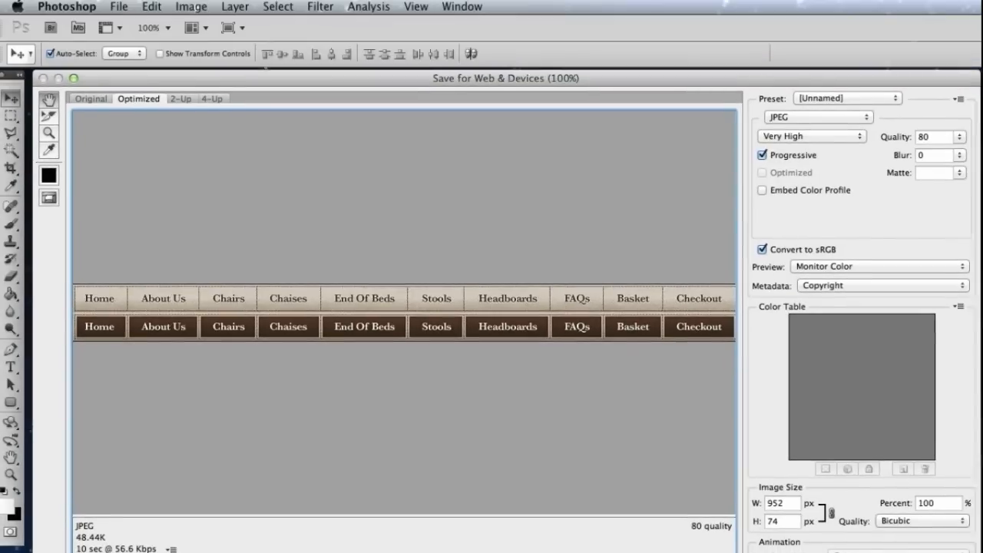
click(817, 117)
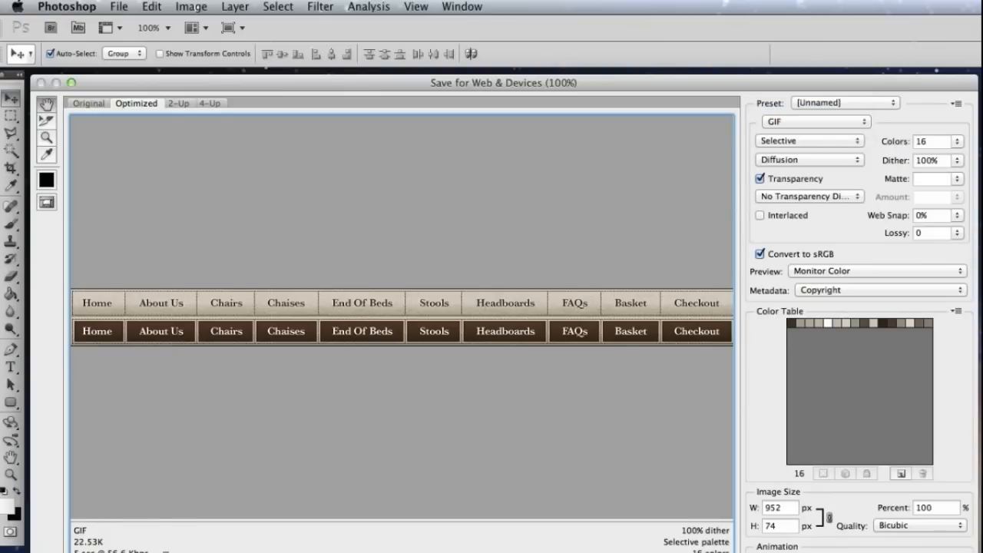
click(957, 137)
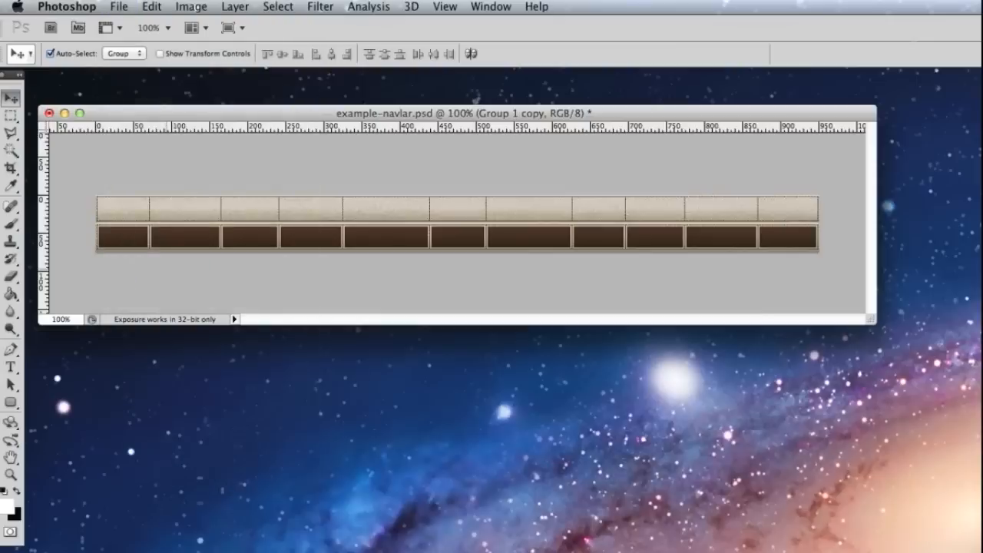
Export the text-free bars via Save for Web as without-tex.gif on the Desktop.
click(118, 7)
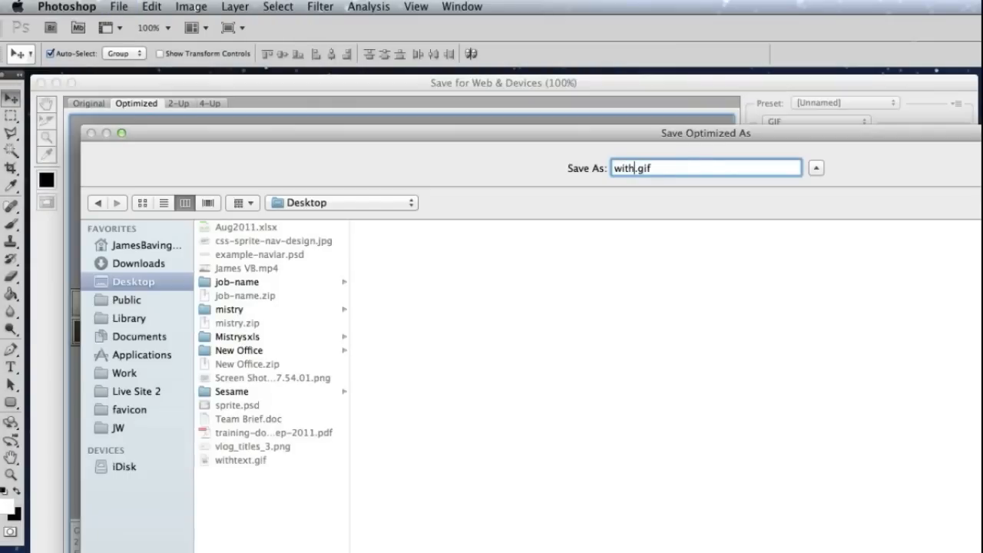
text(without-tex.gif)
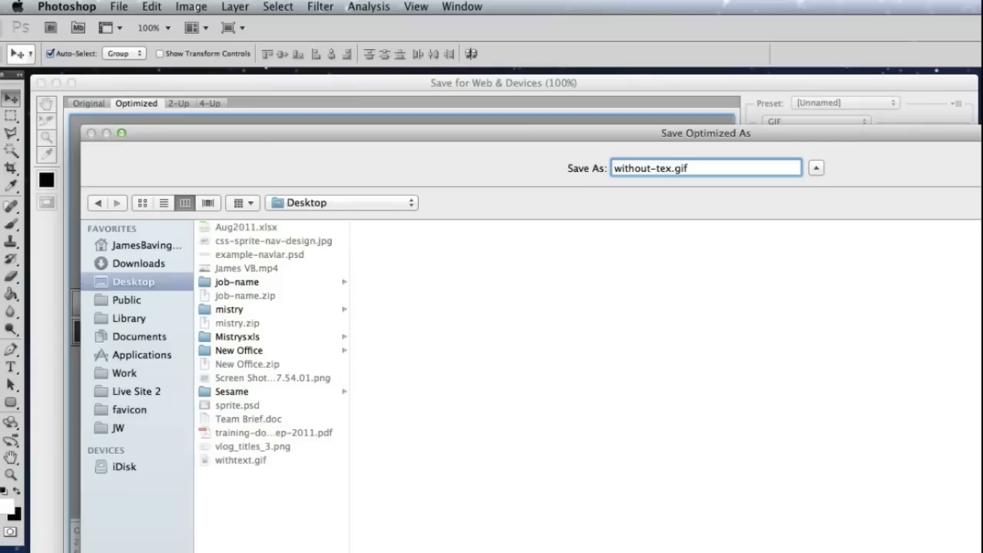